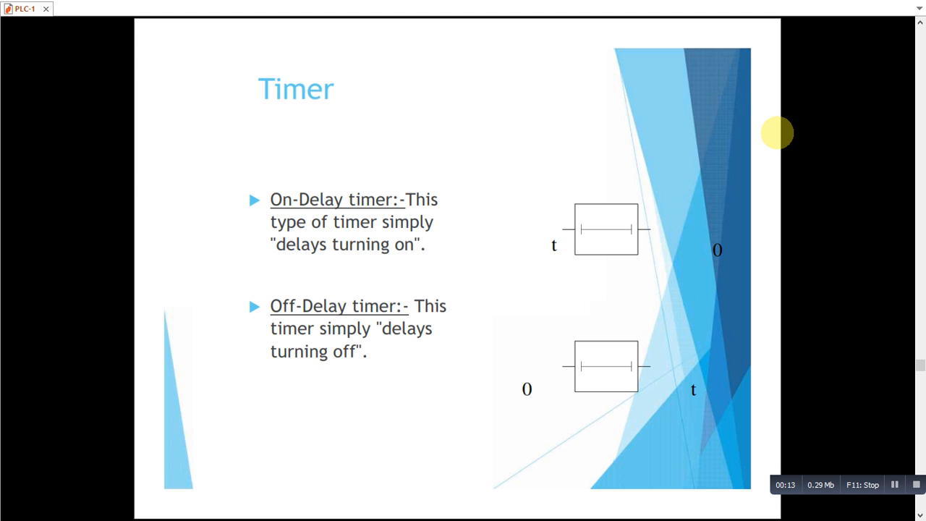
mouse_move(475, 173)
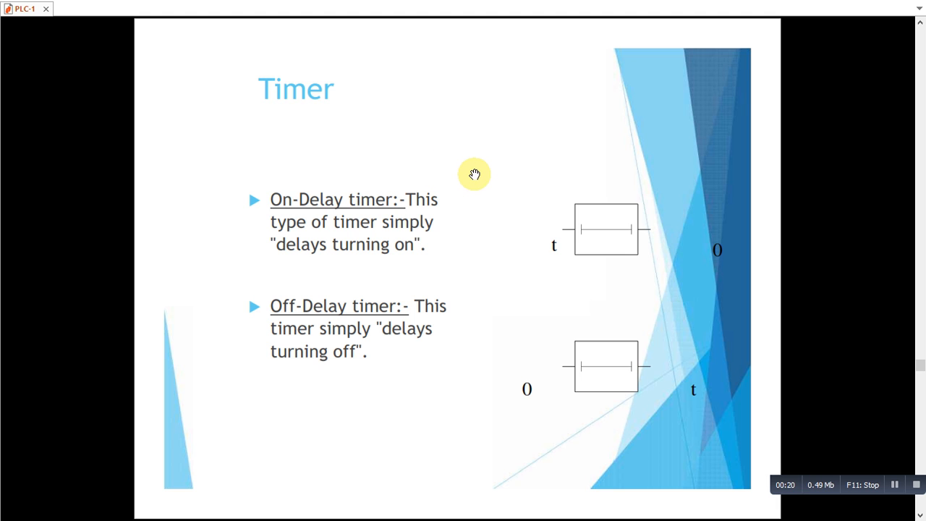
mouse_move(432, 169)
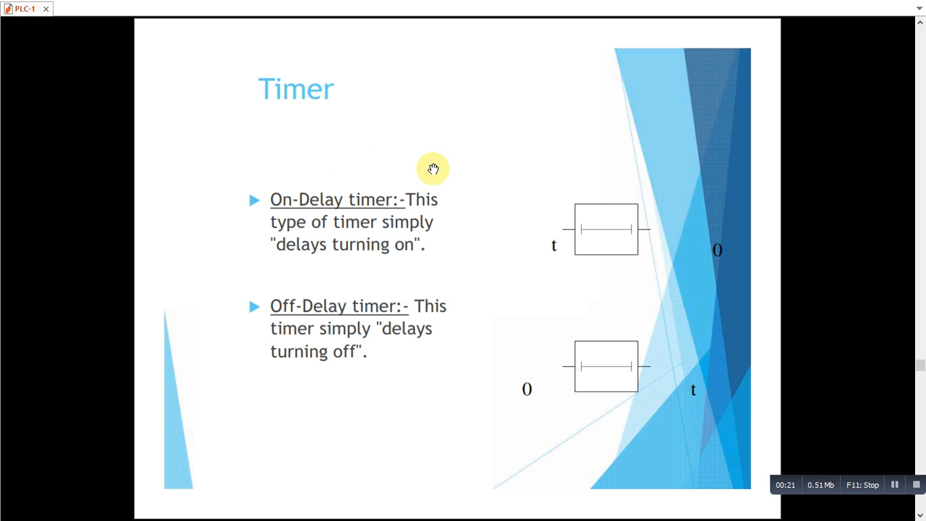
mouse_move(477, 205)
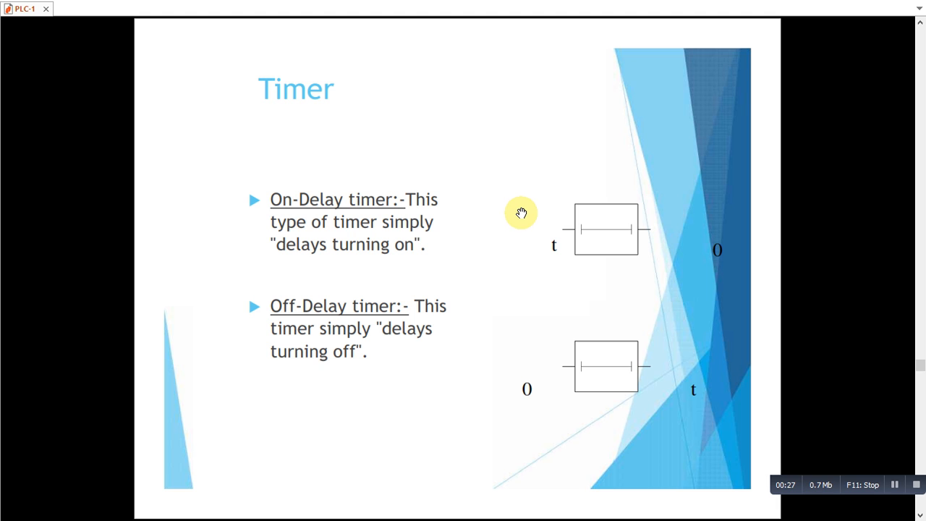
mouse_move(541, 211)
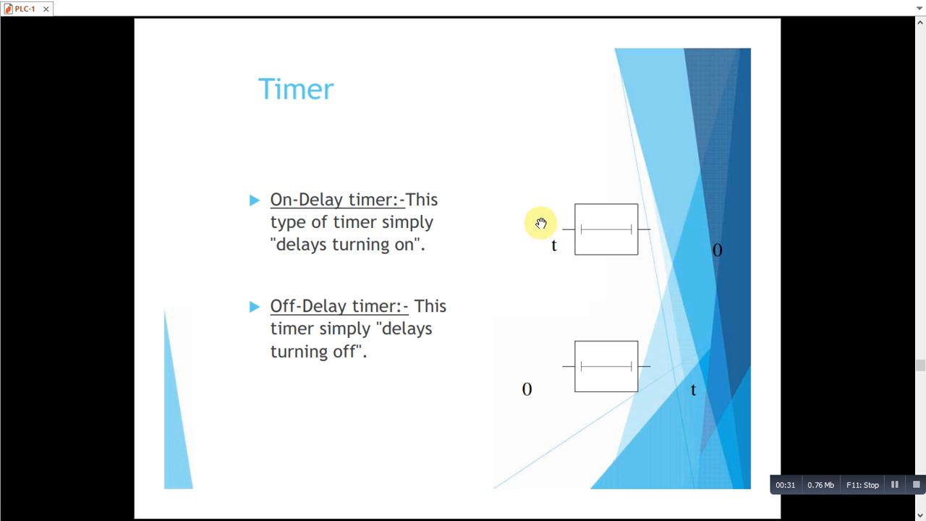
mouse_move(558, 256)
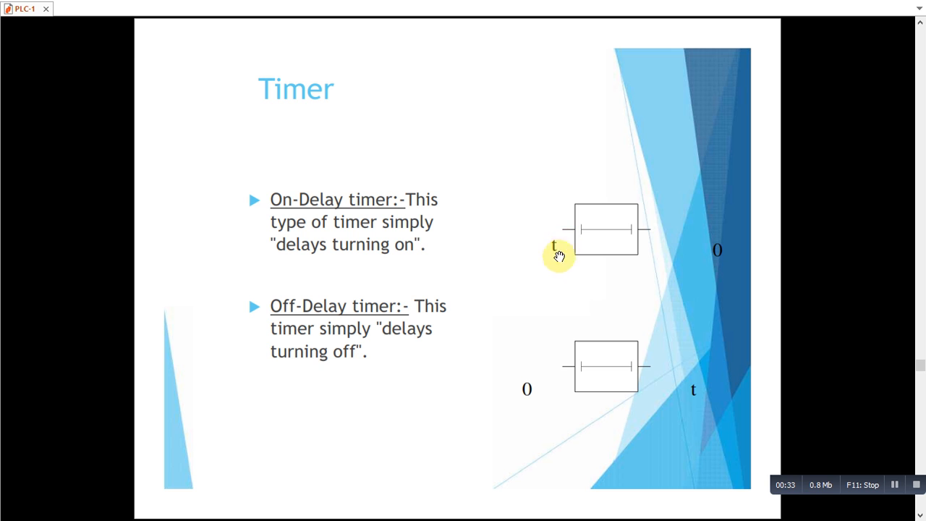
mouse_move(528, 231)
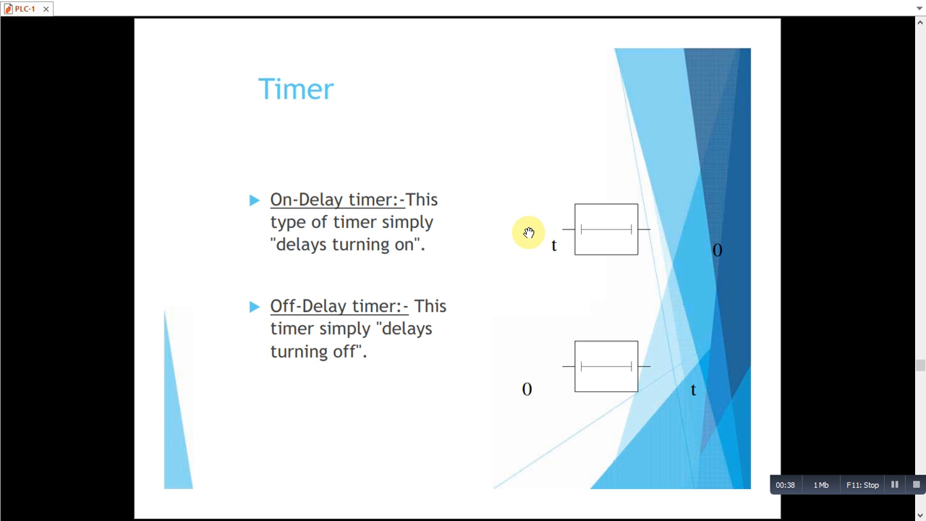
mouse_move(474, 319)
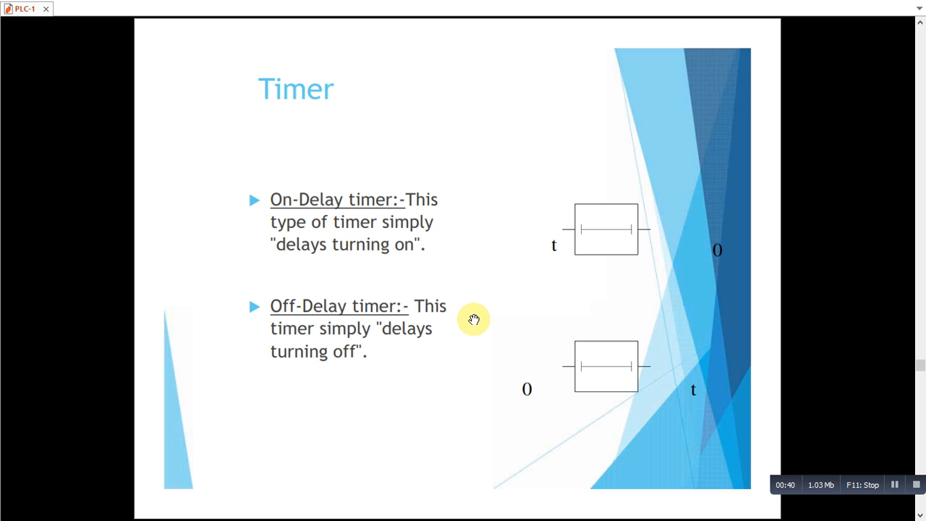
mouse_move(471, 321)
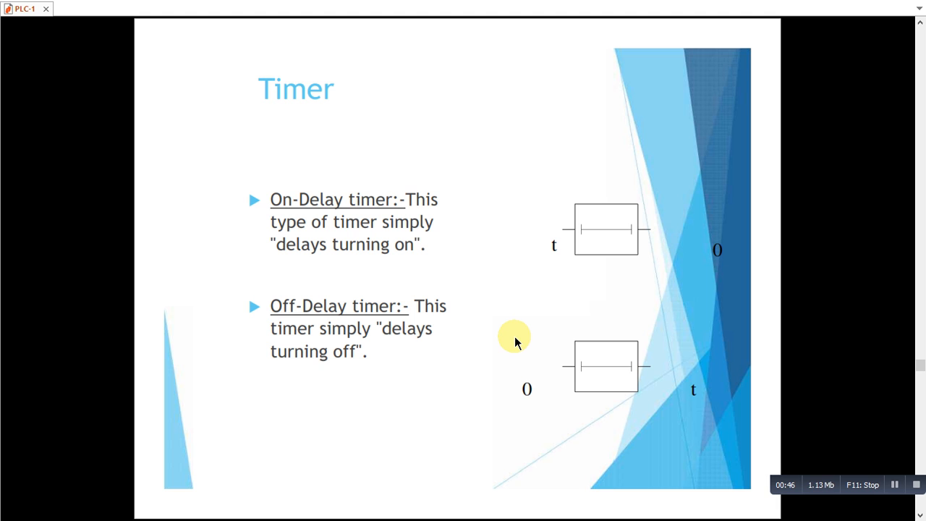
mouse_move(490, 335)
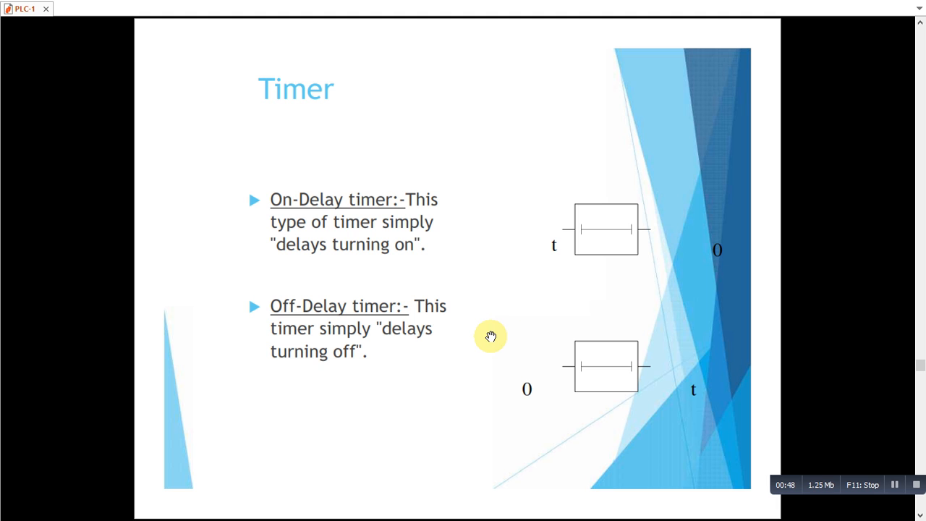
mouse_move(512, 338)
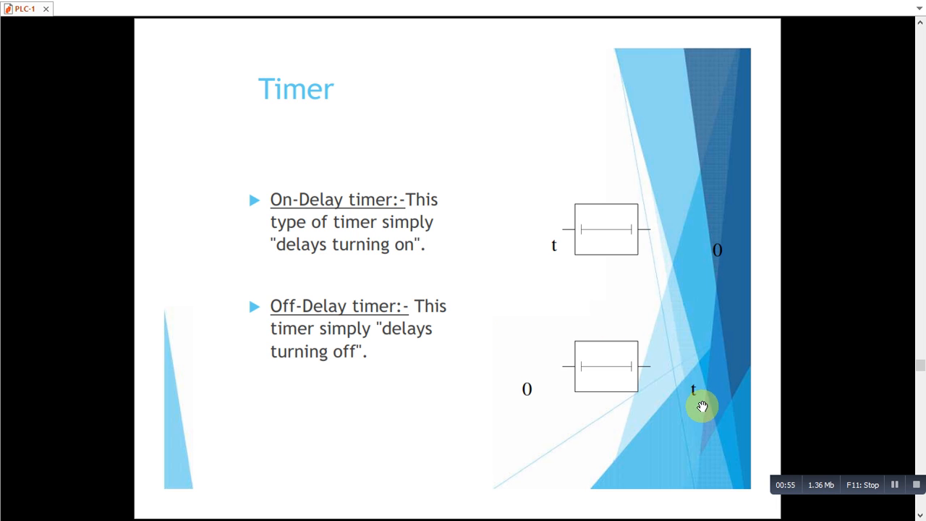
mouse_move(673, 379)
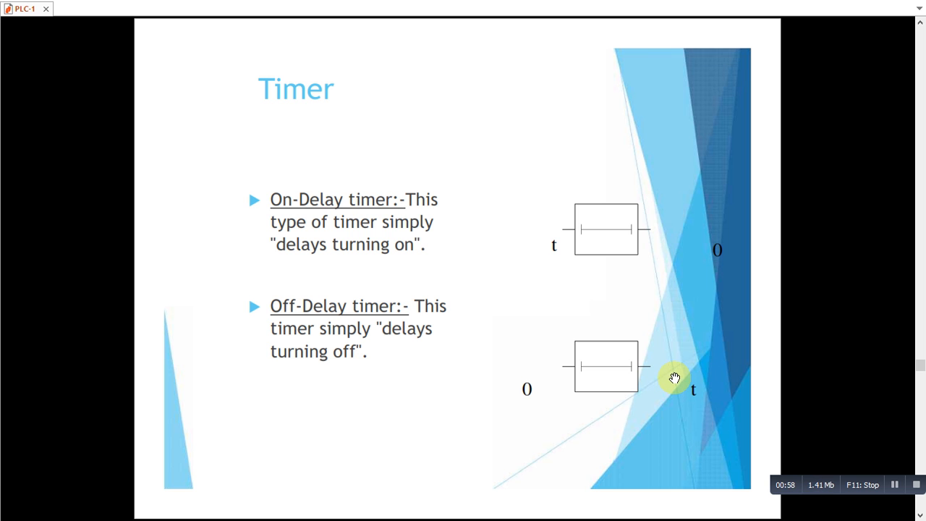
mouse_move(671, 370)
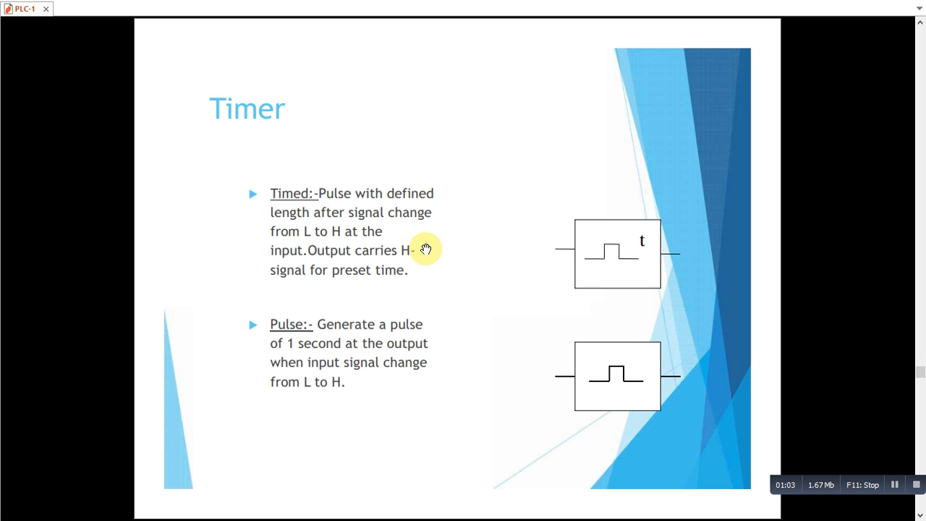
mouse_move(442, 171)
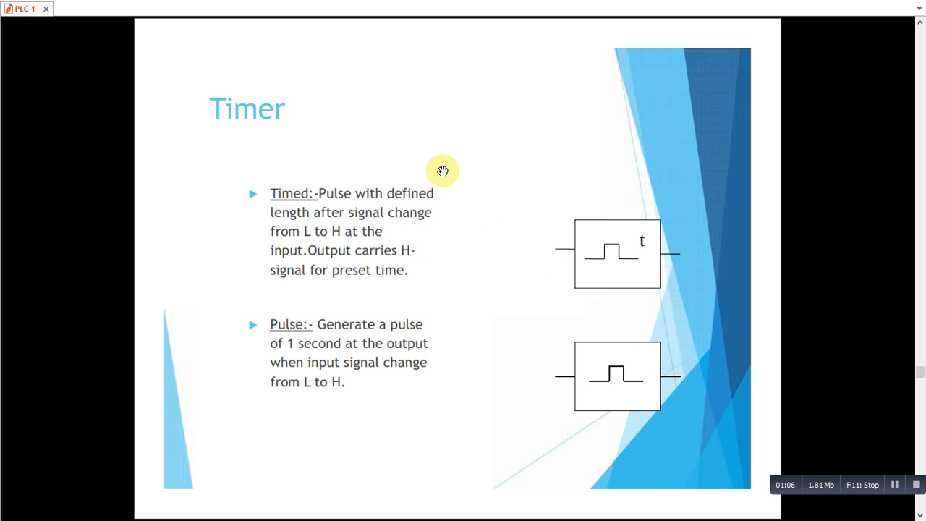
mouse_move(456, 222)
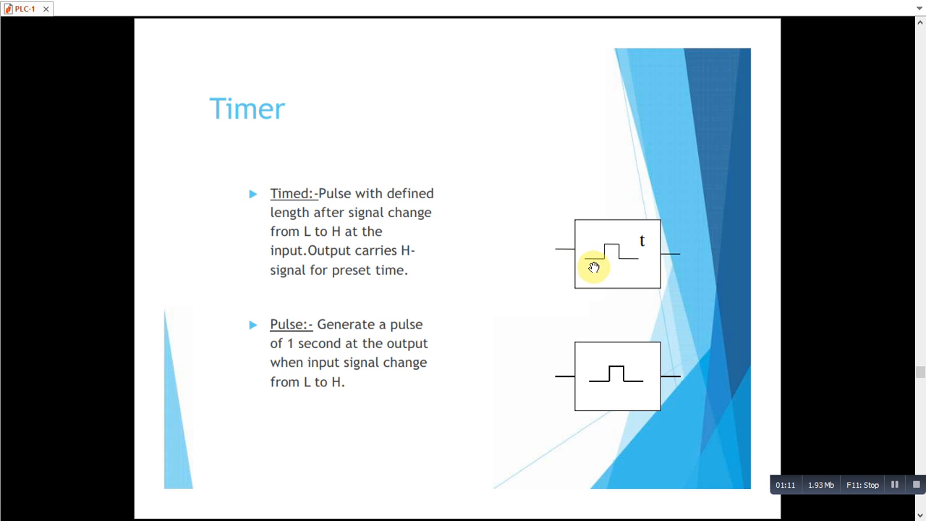
mouse_move(619, 263)
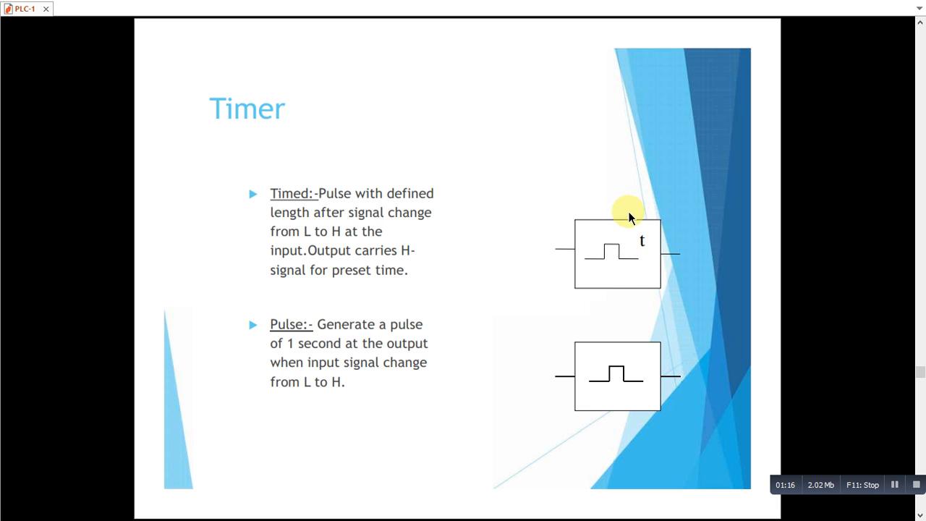
mouse_move(642, 244)
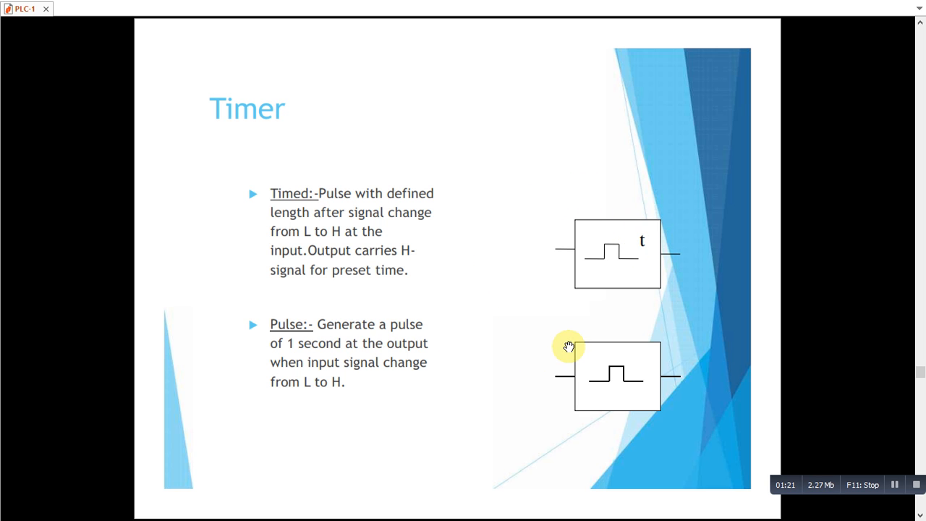
mouse_move(631, 385)
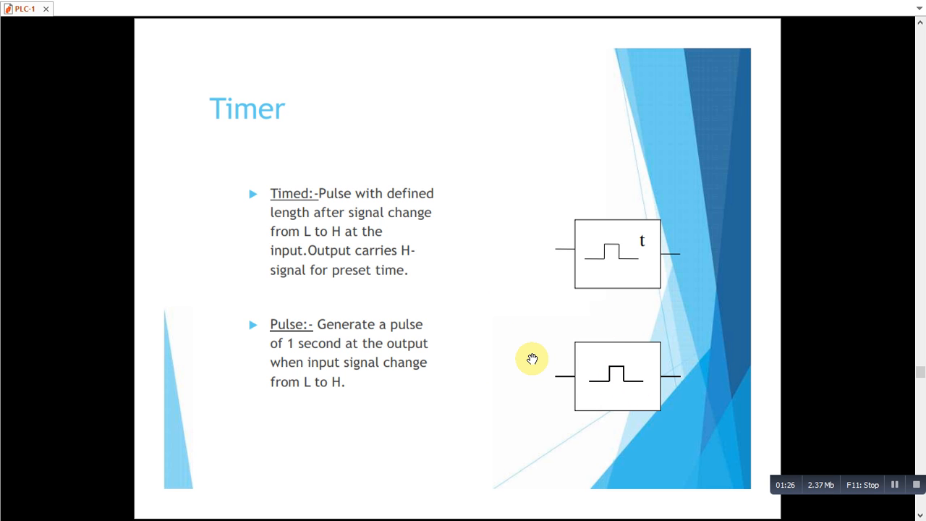
mouse_move(533, 361)
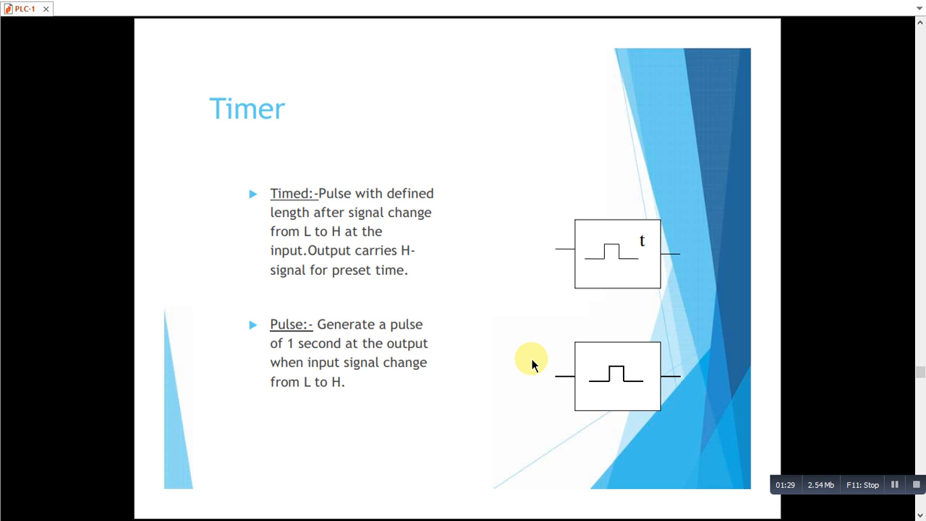
mouse_move(615, 313)
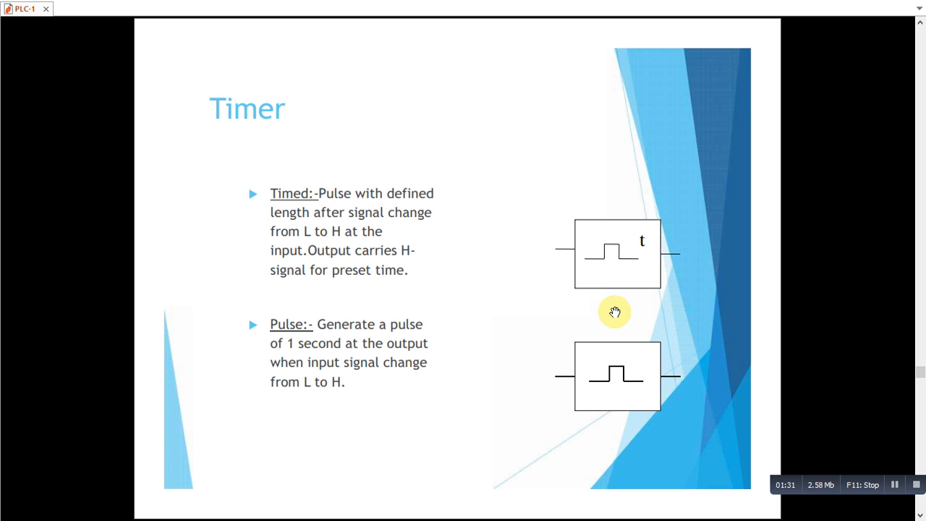